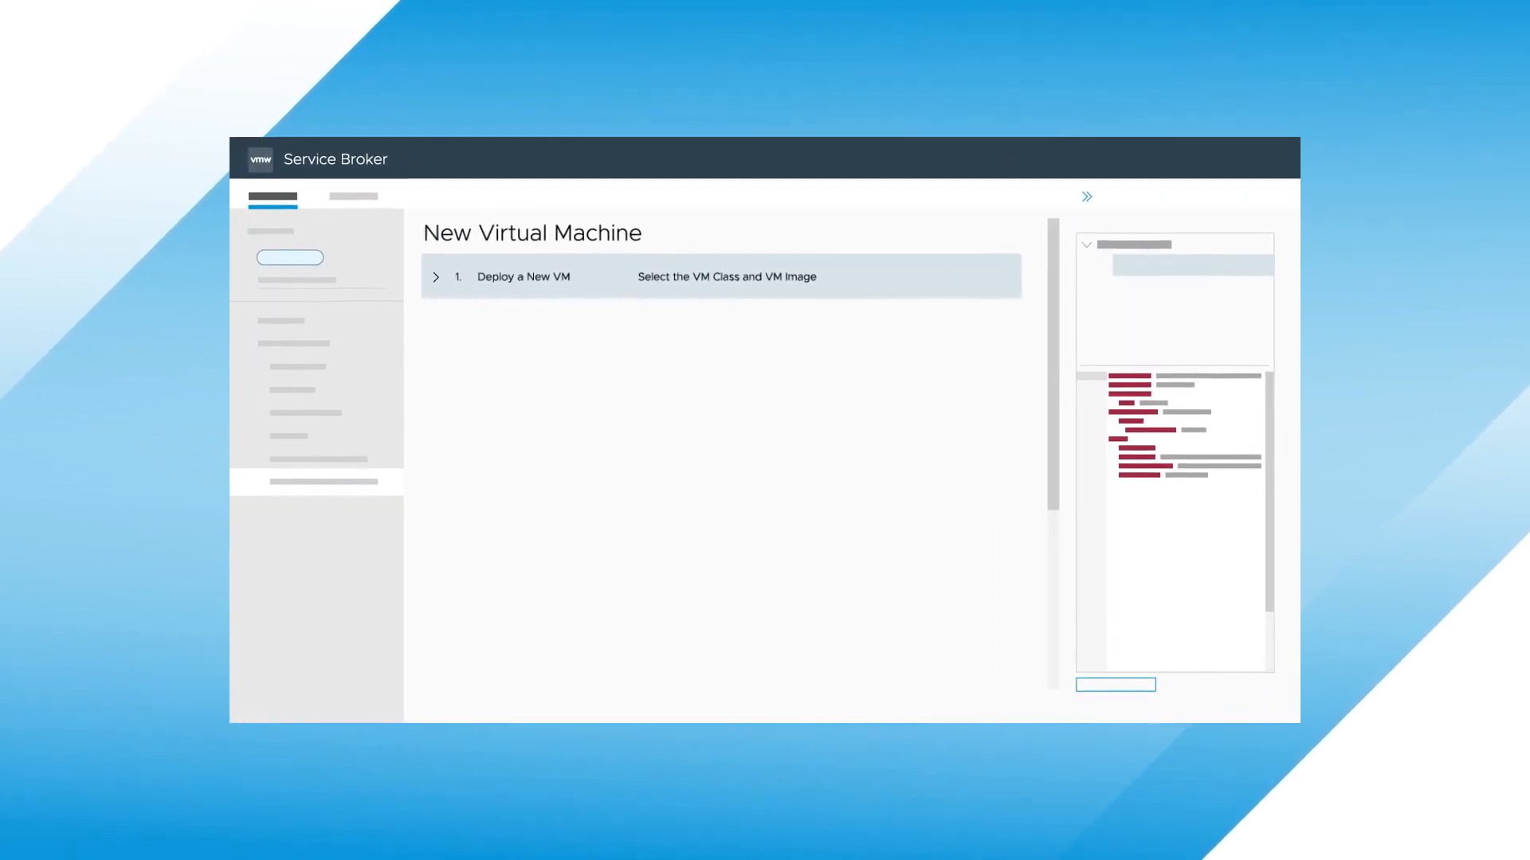
- Expand 'Deploy a New VM' to show the VM Name field and VM class/image table
click(435, 276)
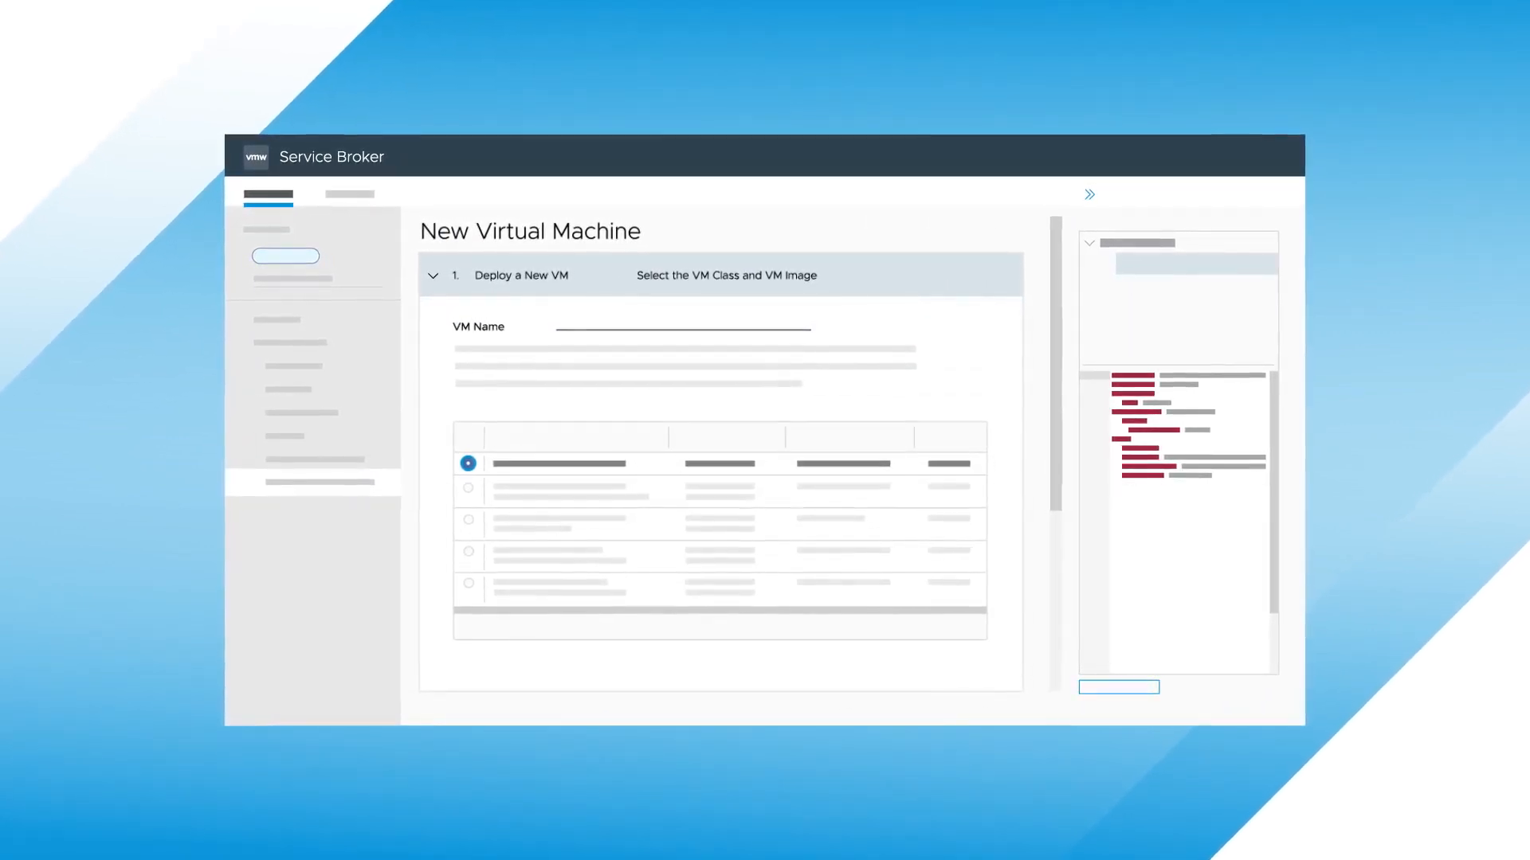